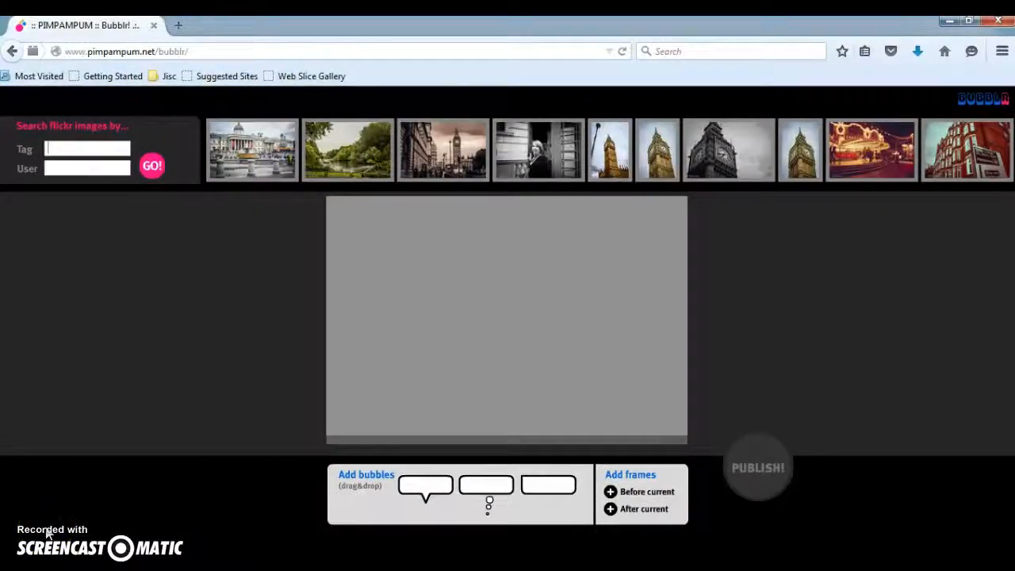
Search Flickr photos by the tag 'cities'.
text(cities)
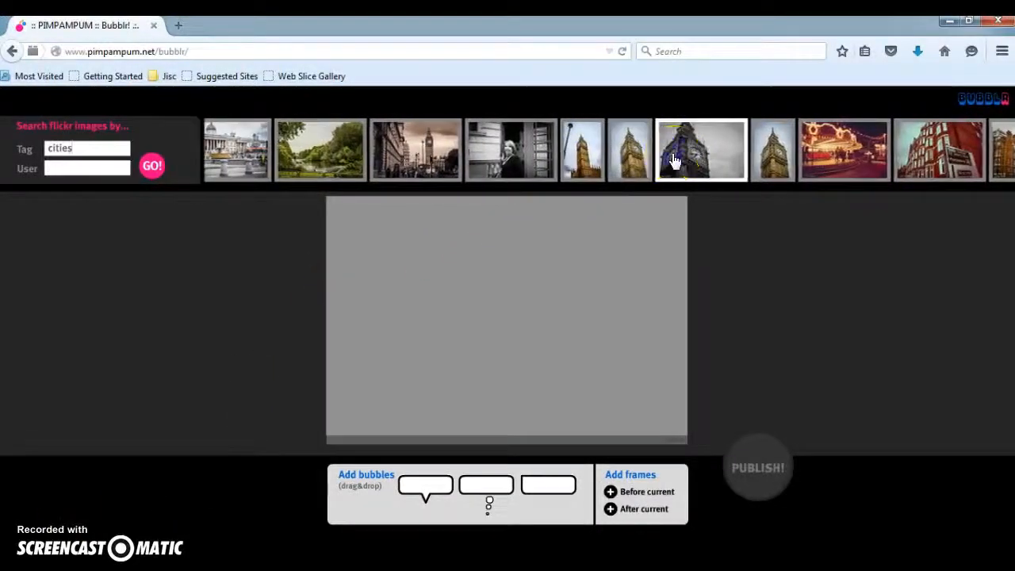
Fill the first frame with the Big Ben photo and add a carousel second frame.
click(701, 149)
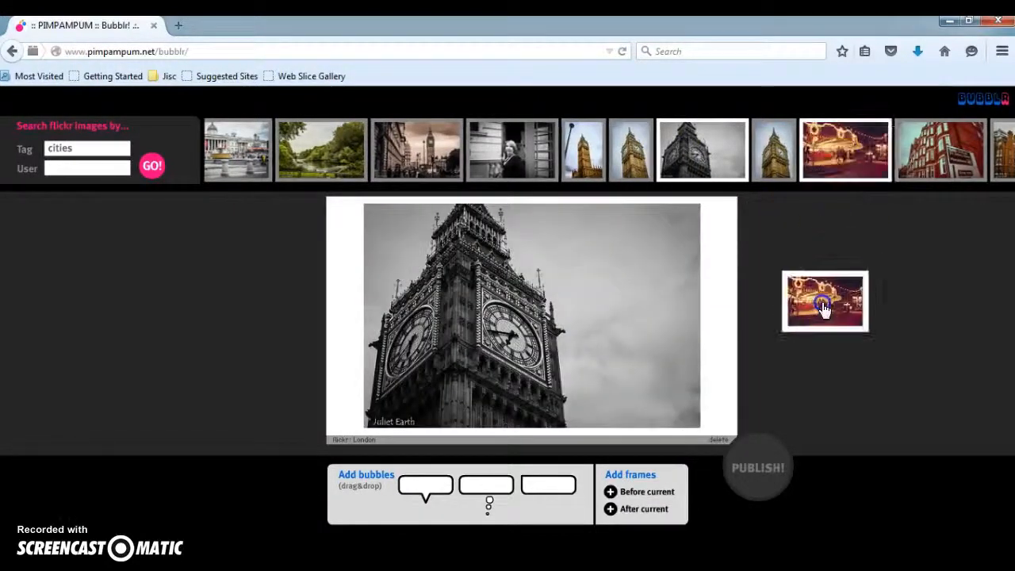
click(826, 302)
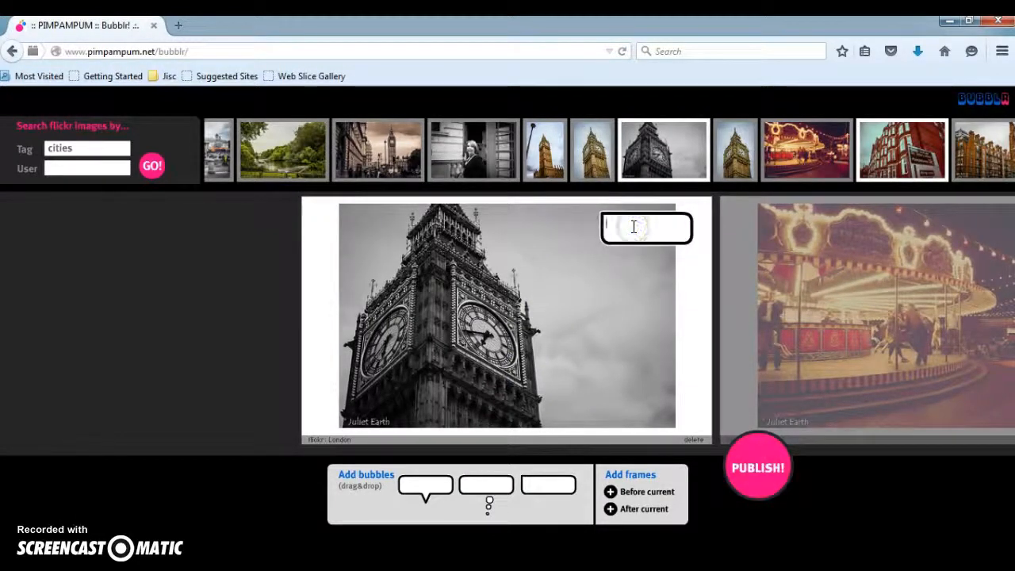
Write 'London' in the Big Ben speech bubble and start publishing the strip.
text(London)
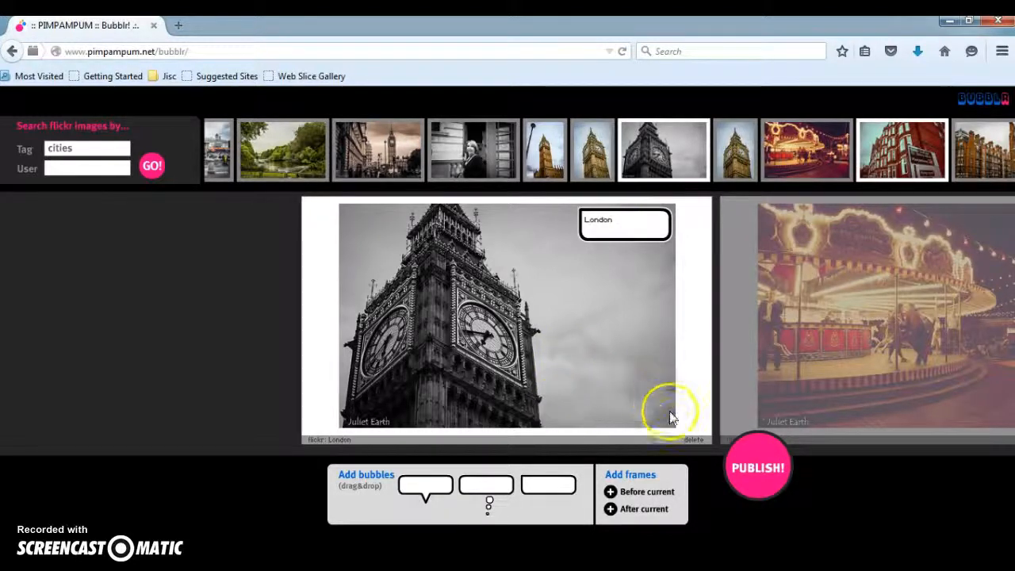
click(758, 467)
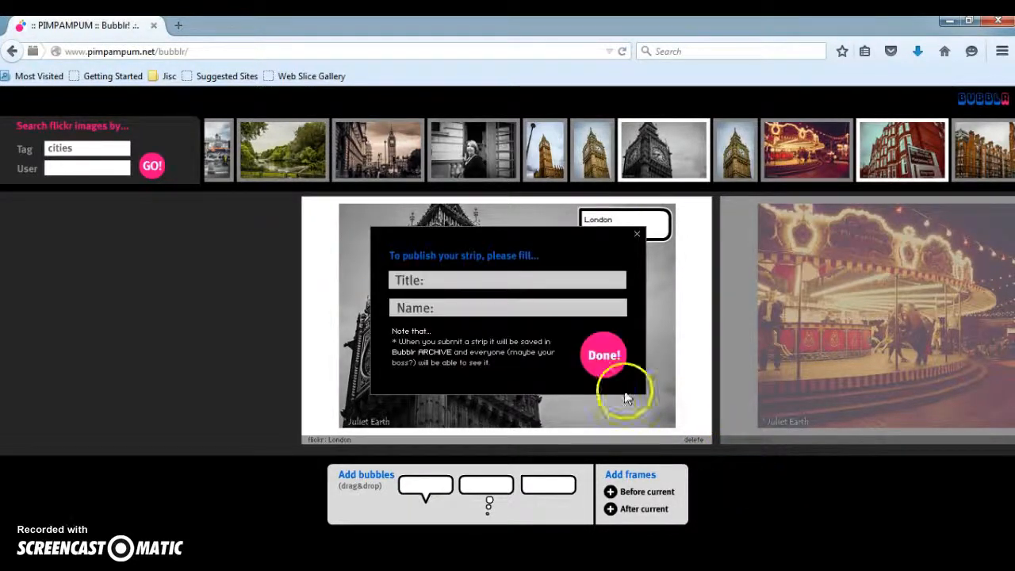
Publish the strip titled 'Cities' with author name 'Kim'.
click(507, 281)
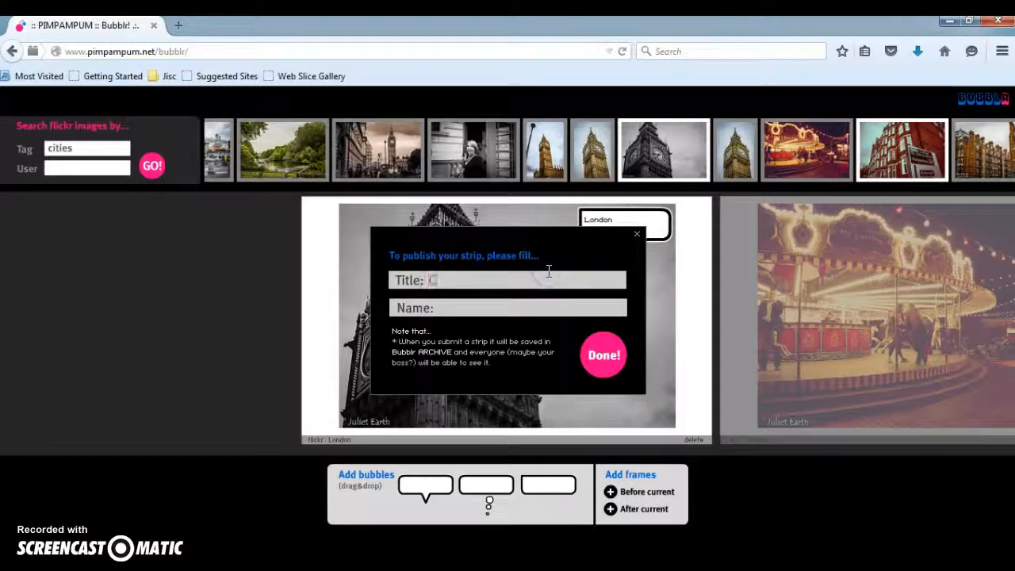
text(Cities)
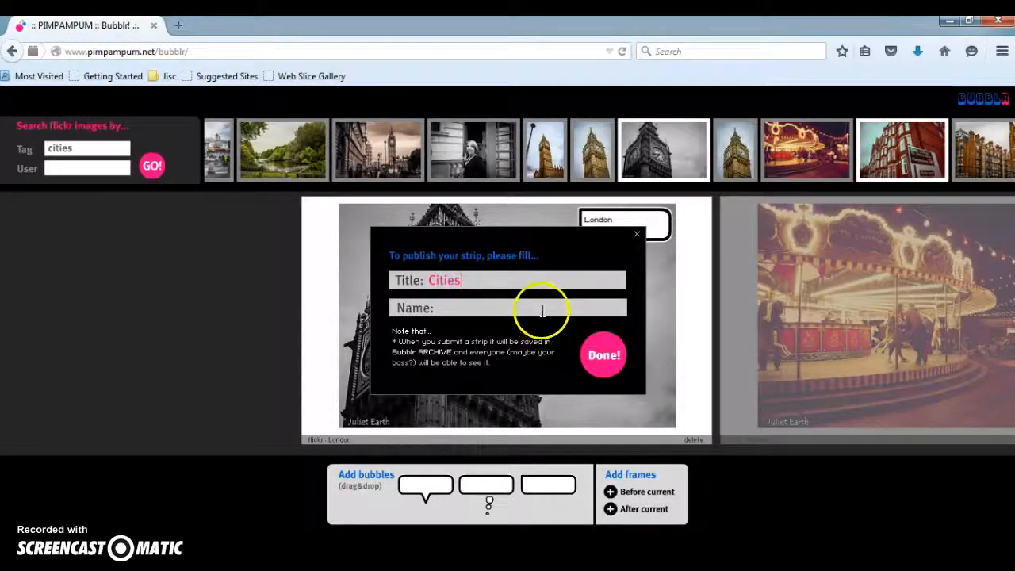
text(Kim)
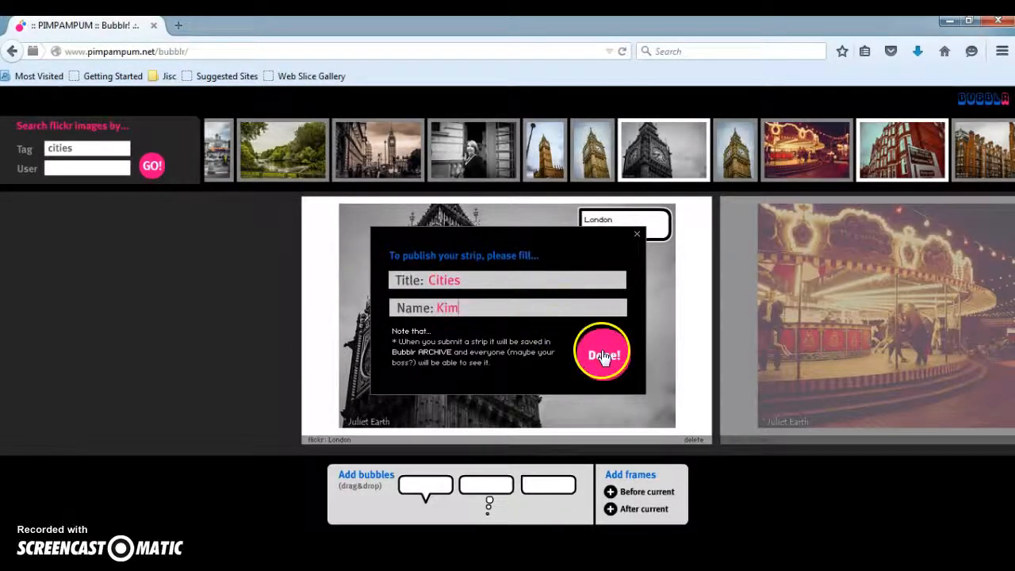
click(603, 355)
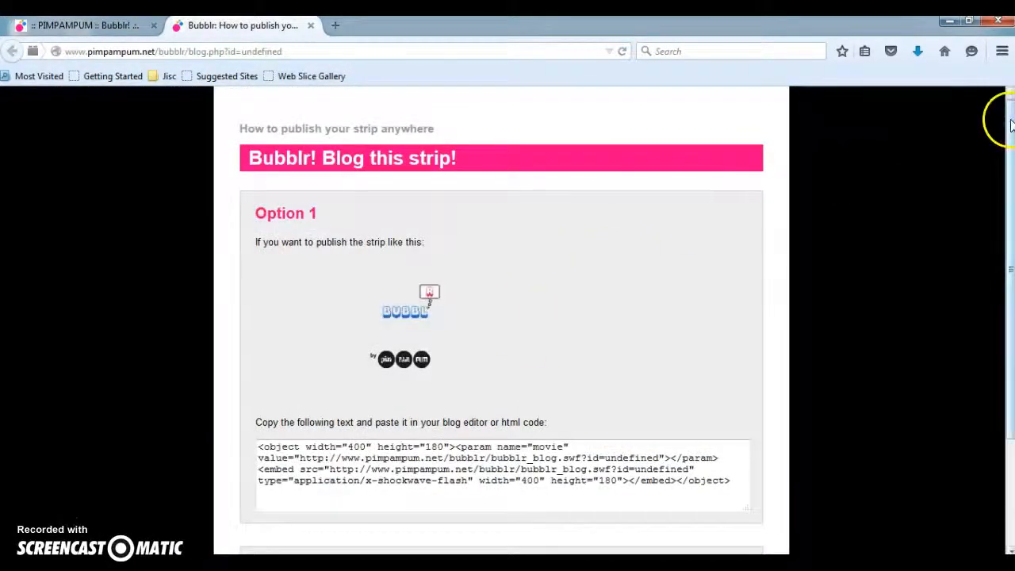
Scroll down to view the strip's Option 1 HTML embed code.
scroll(down, 3)
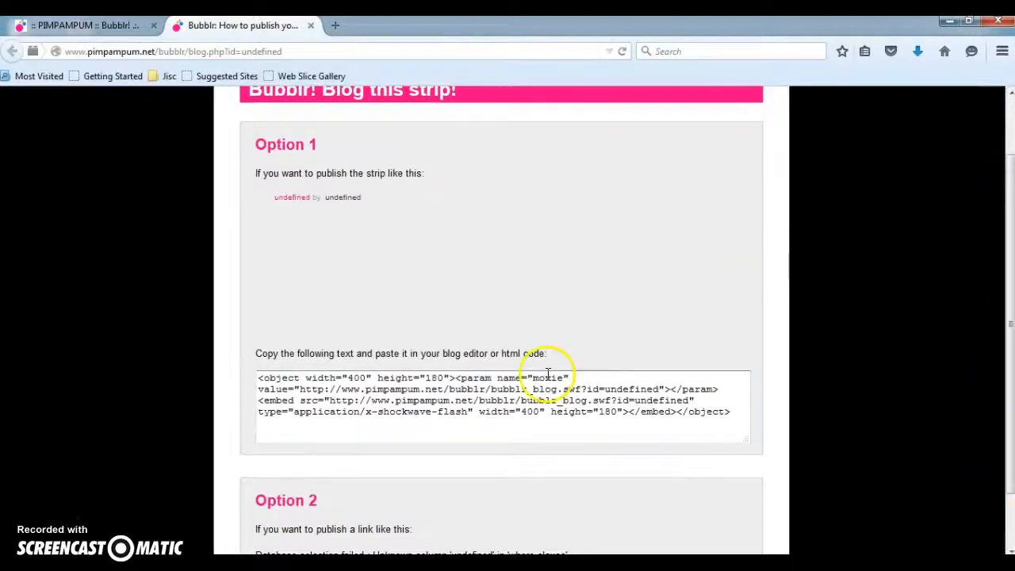